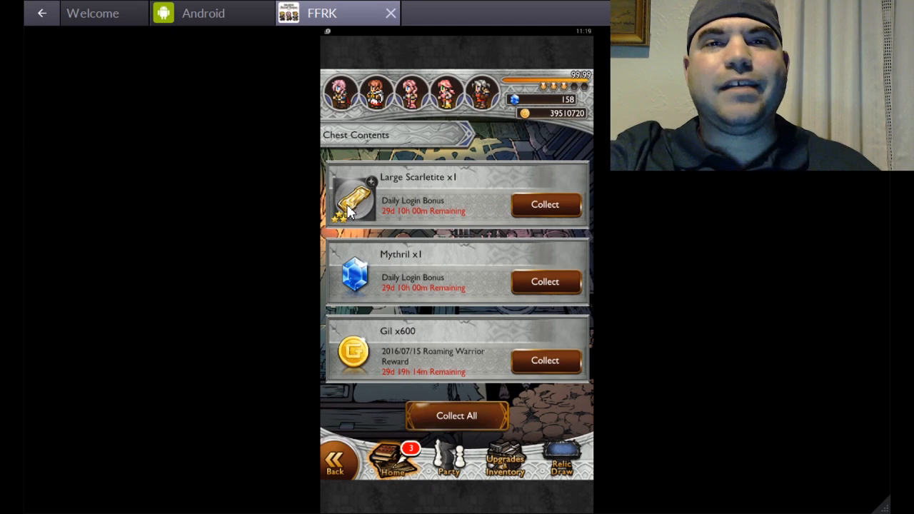
pyautogui.moveTo(483, 413)
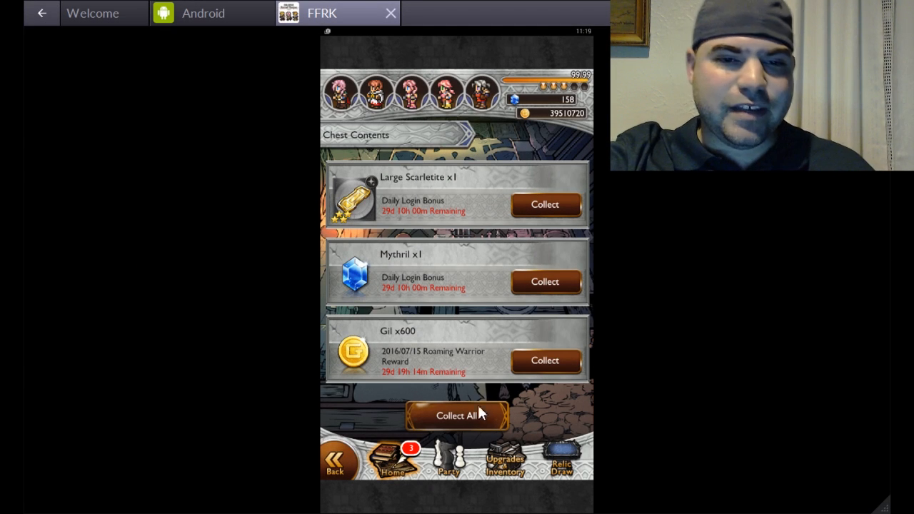
# Collect all three chest rewards: Large Scarletite, Mythril and 600 Gil.
pyautogui.click(458, 414)
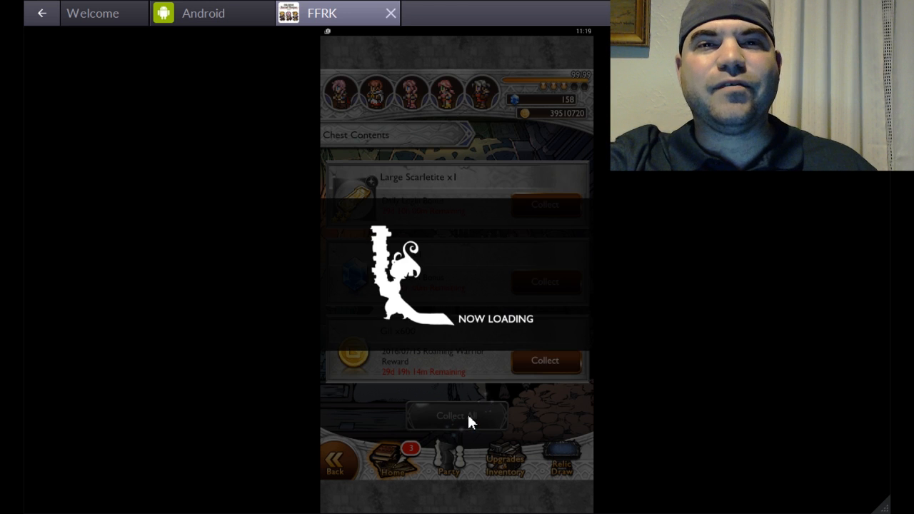
# Enter Fat Chocobo's Gysahl Exchange on its Normal orb rewards list.
pyautogui.click(456, 415)
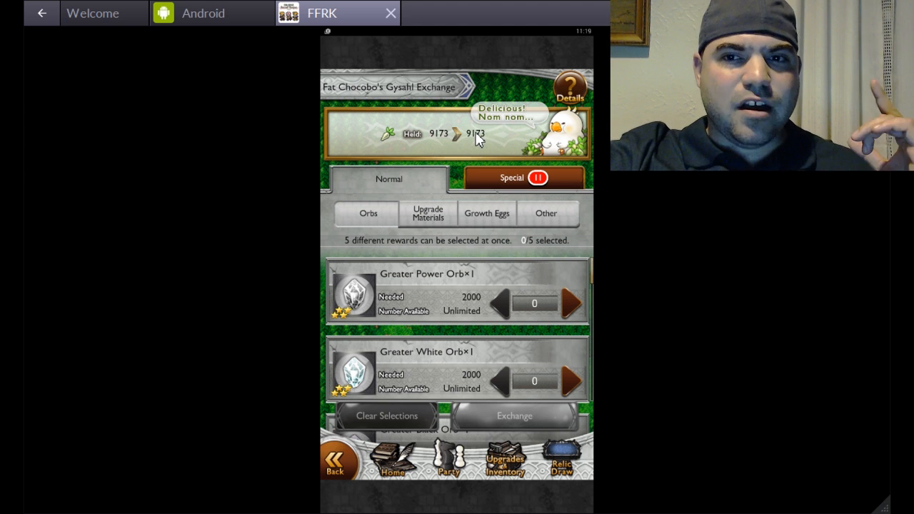
# Show the Special limited-time rewards: Mythril and 3★ Vitality, Wisdom, Spirit and Dexterity Motes.
pyautogui.click(525, 179)
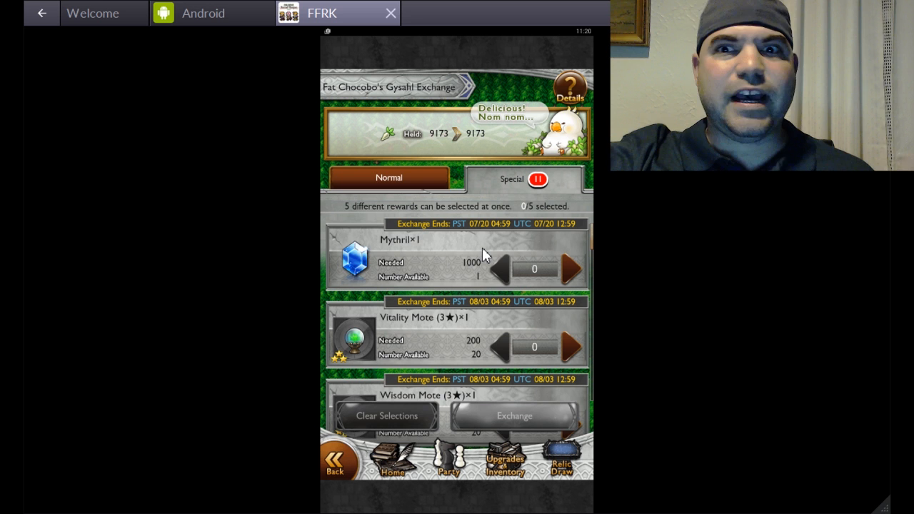
pyautogui.scroll(-3)
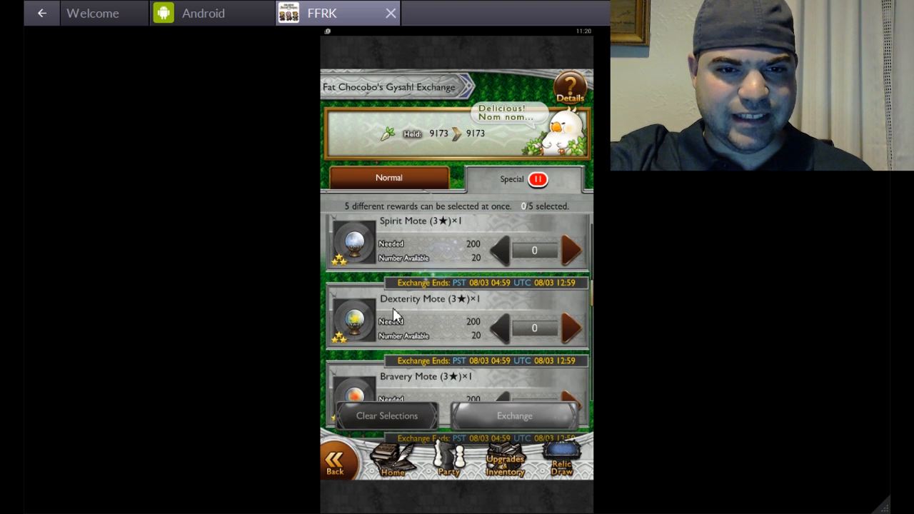
pyautogui.scroll(-3)
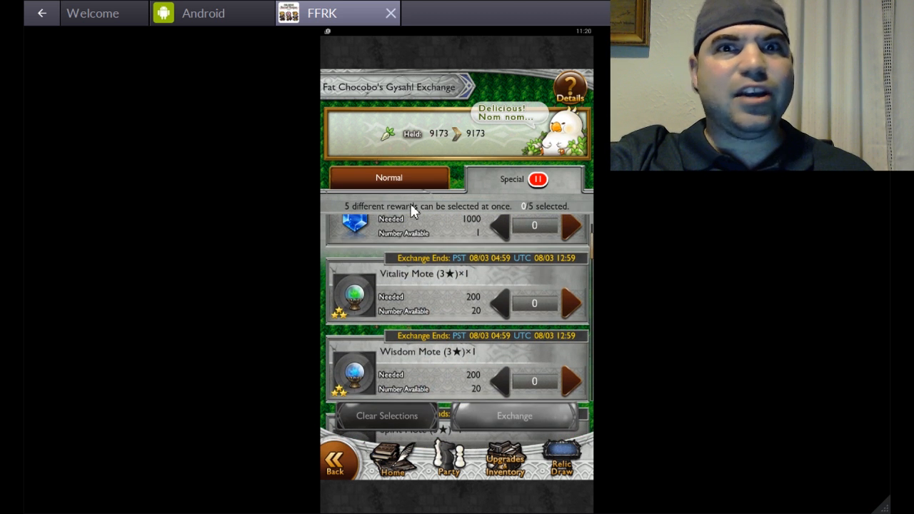
pyautogui.moveTo(429, 160)
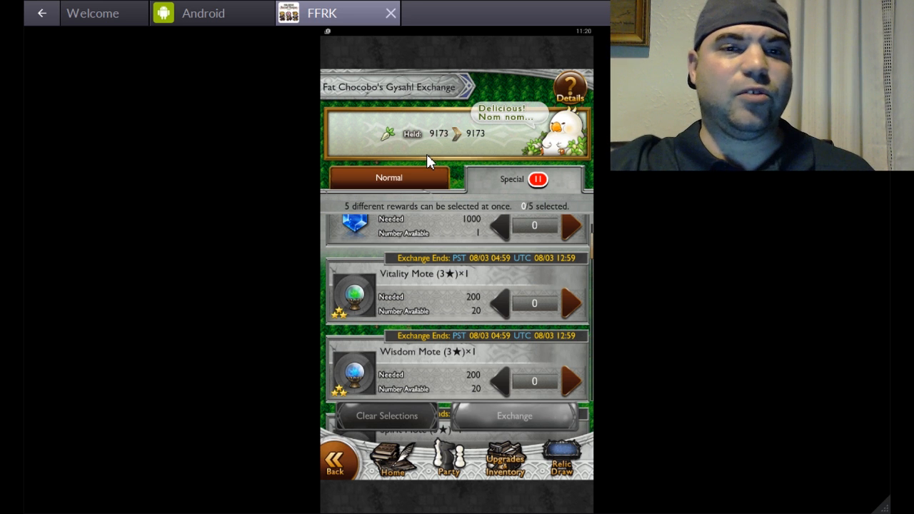
# Scroll the Special list down to the Memory Crystal II Lode and Memory Crystal Lode rewards.
pyautogui.scroll(-3)
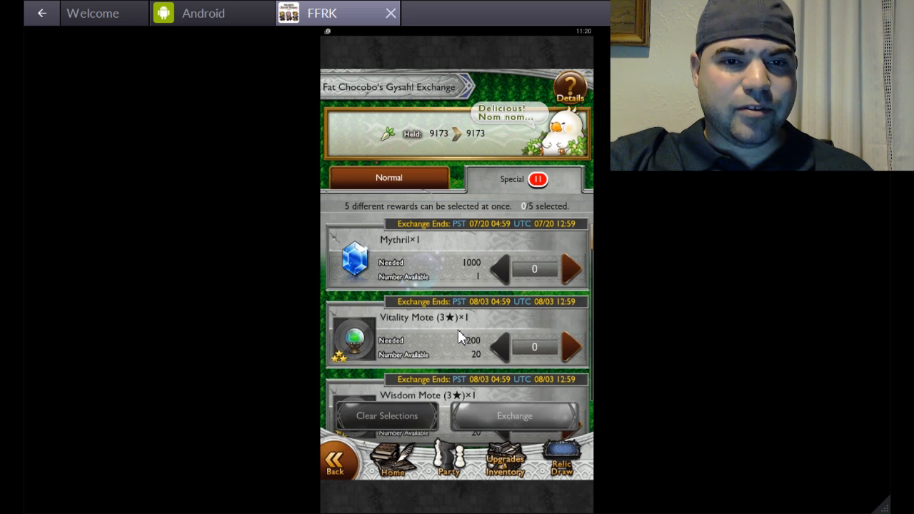
pyautogui.scroll(-3)
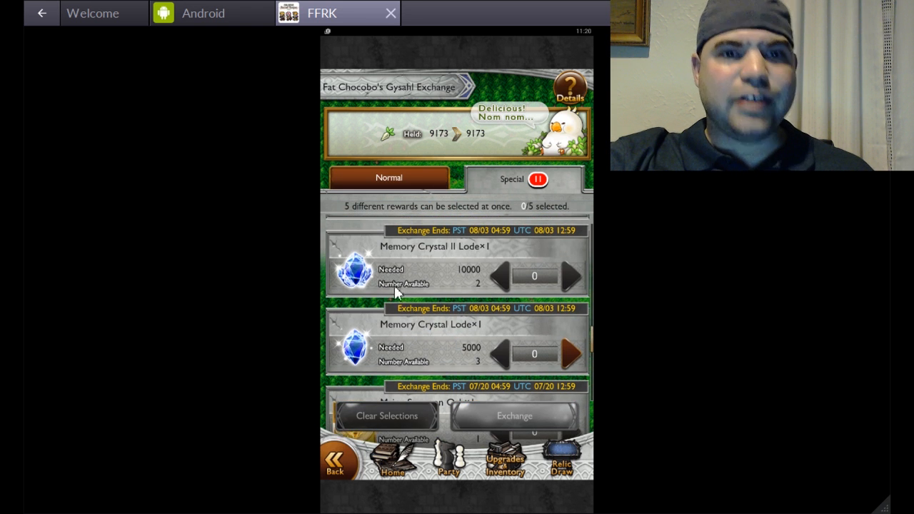
pyautogui.moveTo(370, 259)
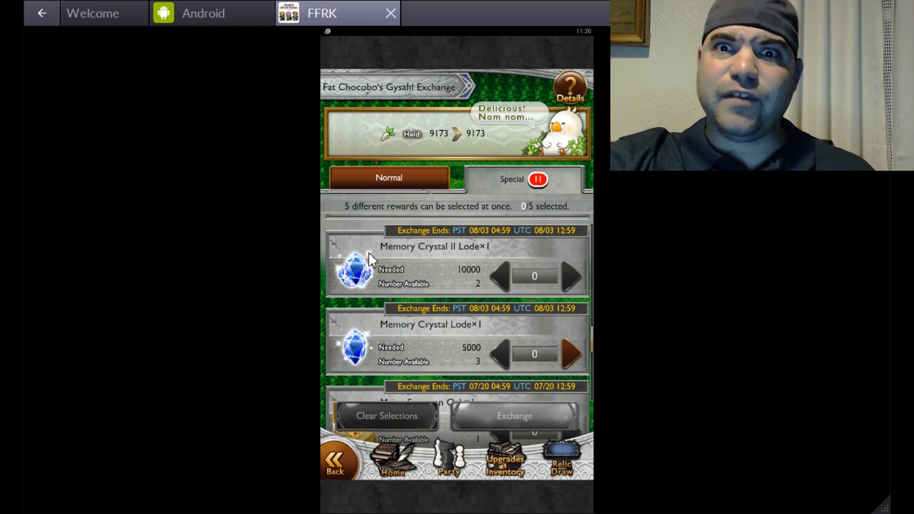
pyautogui.moveTo(417, 288)
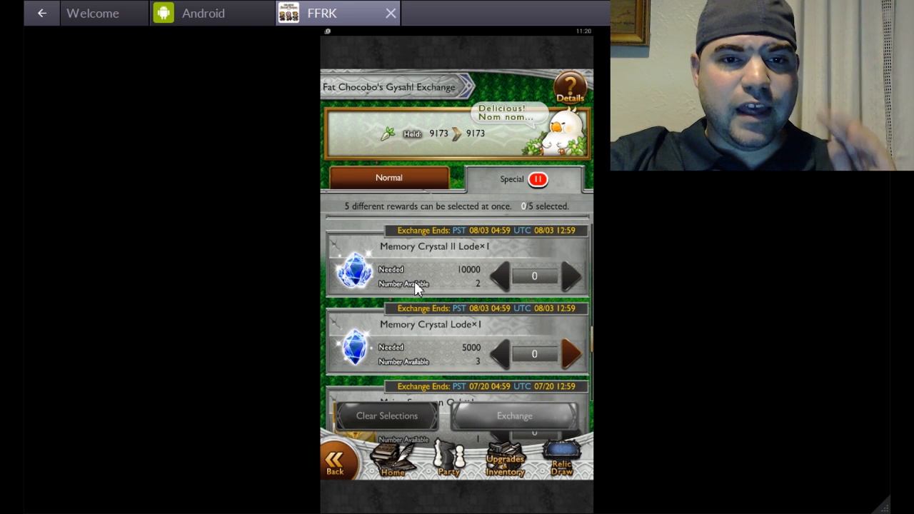
pyautogui.moveTo(422, 278)
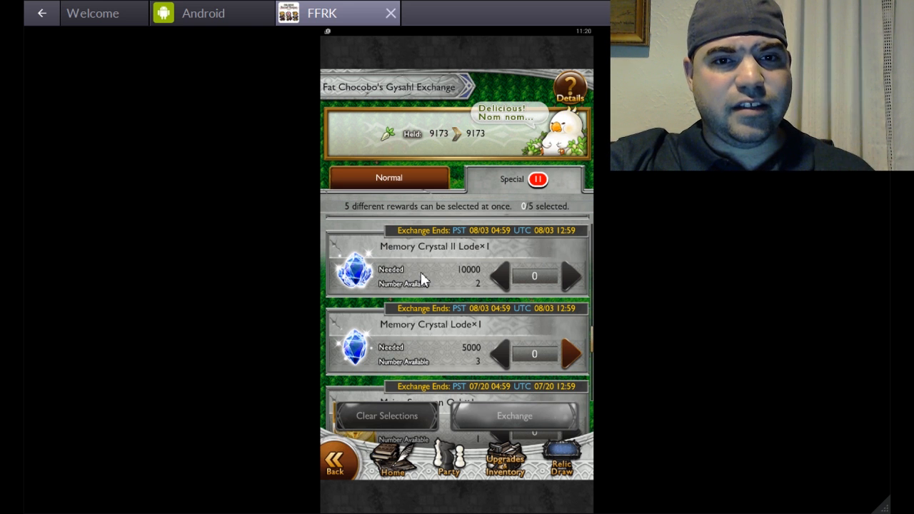
pyautogui.moveTo(371, 306)
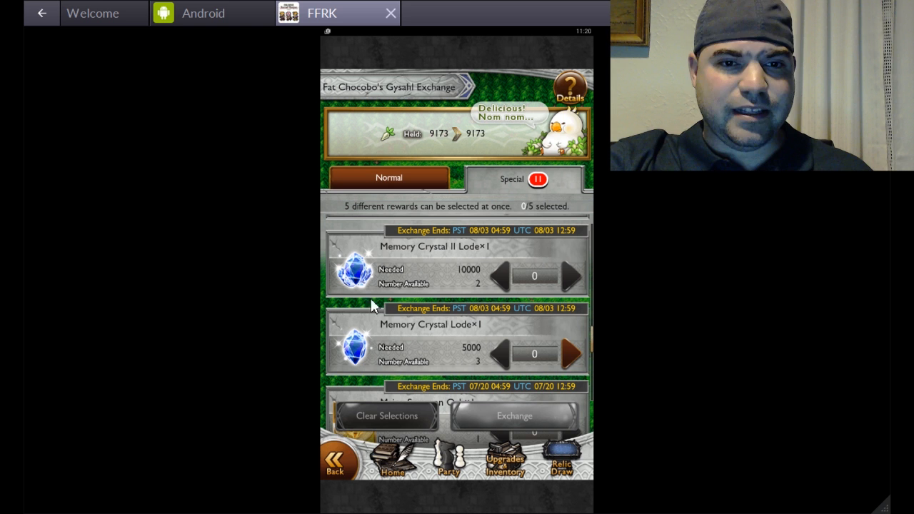
pyautogui.moveTo(372, 289)
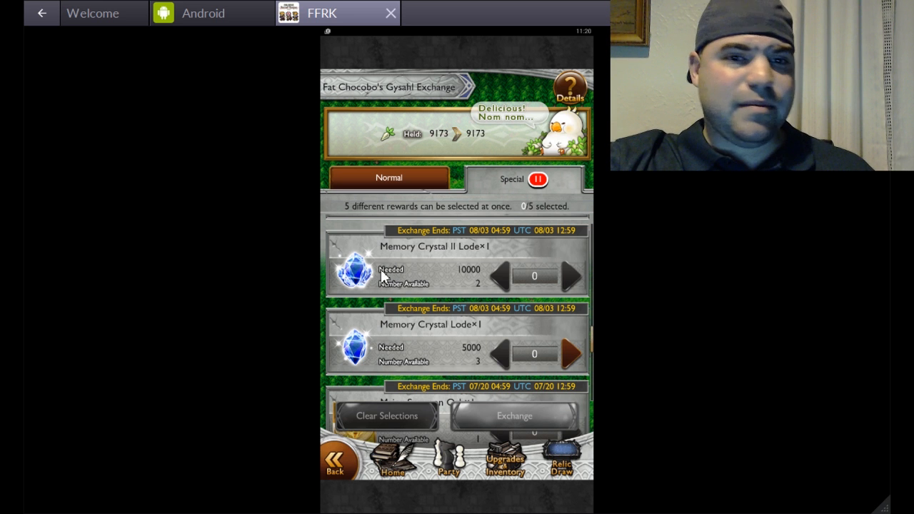
pyautogui.moveTo(459, 140)
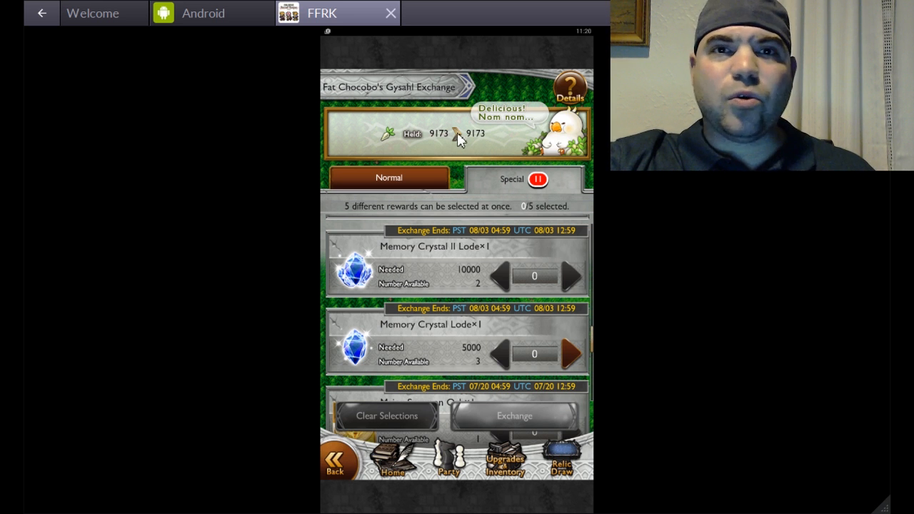
pyautogui.moveTo(464, 146)
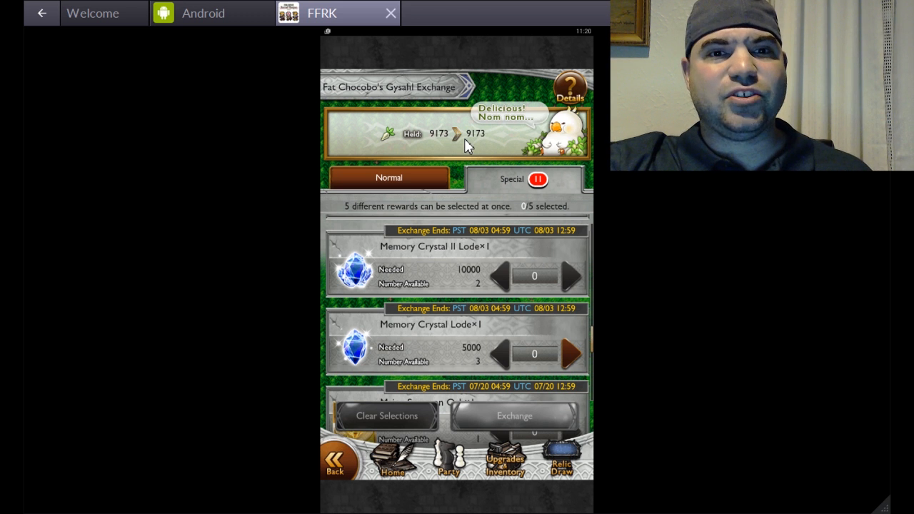
pyautogui.moveTo(475, 122)
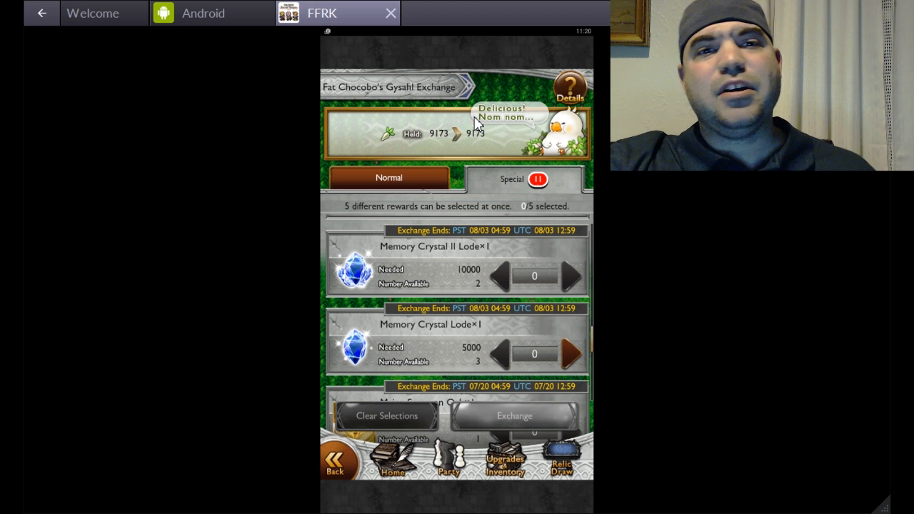